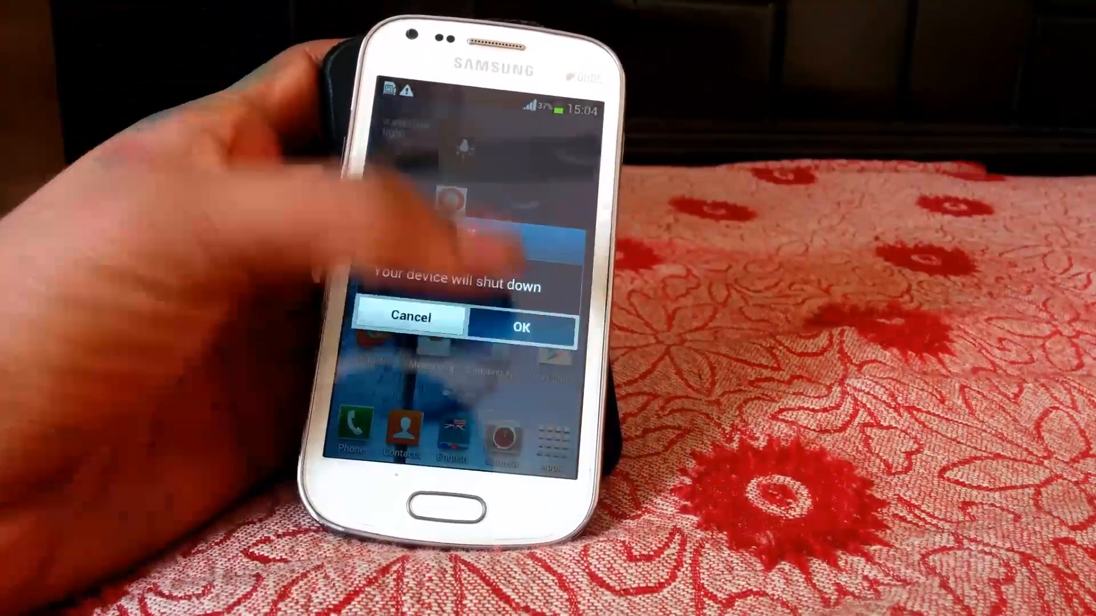
- Confirm shutting down the phone so it can restart into download mode
left_click(521, 327)
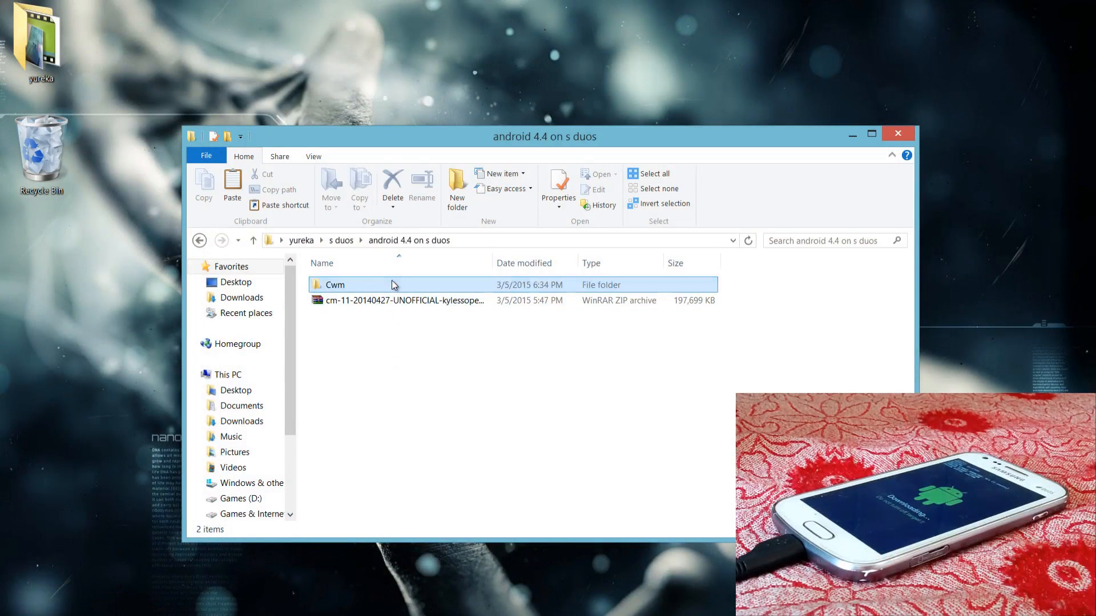
- Browse Cwm > Odin3-v1.85 and launch Odin3 v1.85.exe
double_click(335, 285)
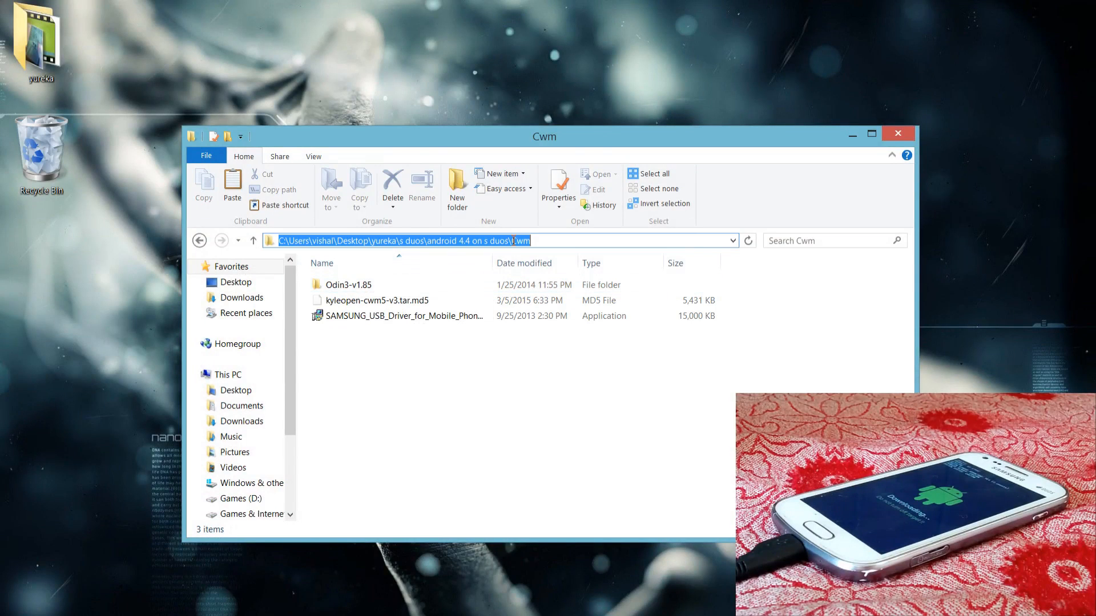
left_click(467, 356)
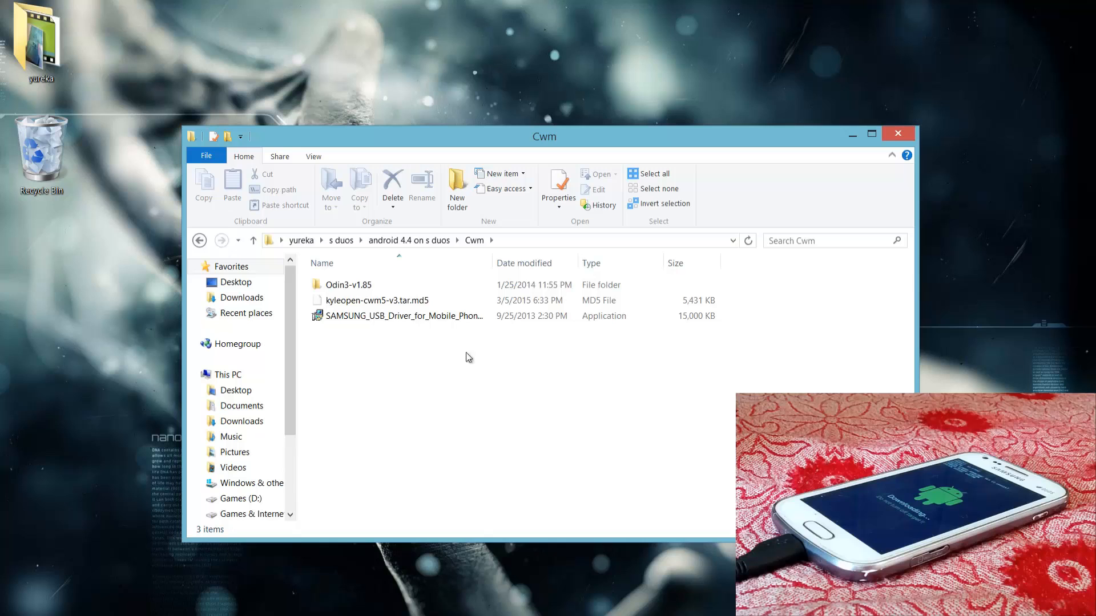
double_click(348, 284)
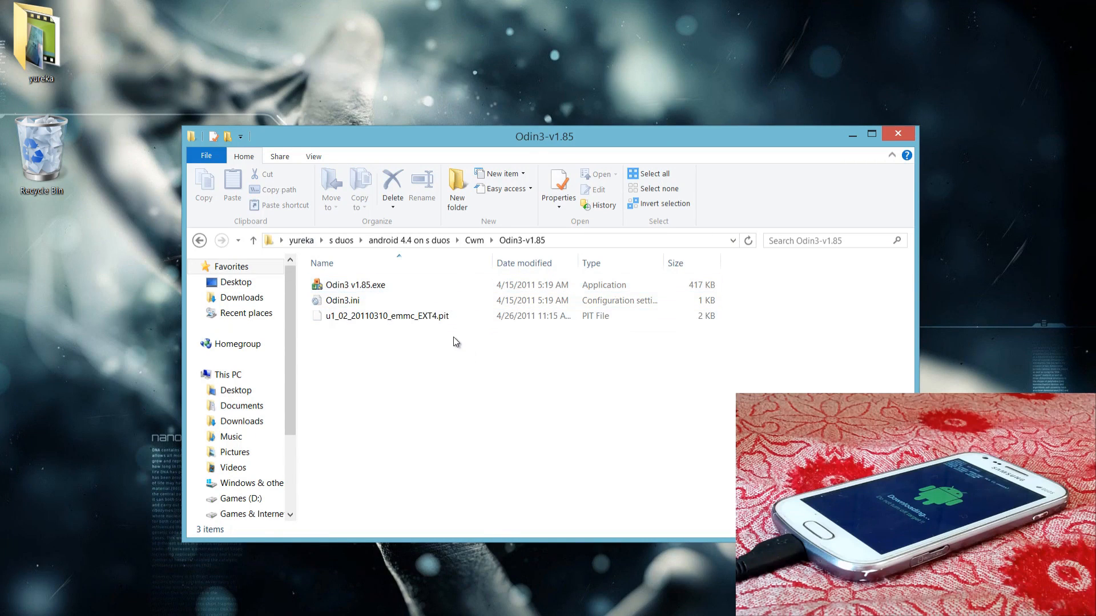
left_click(356, 284)
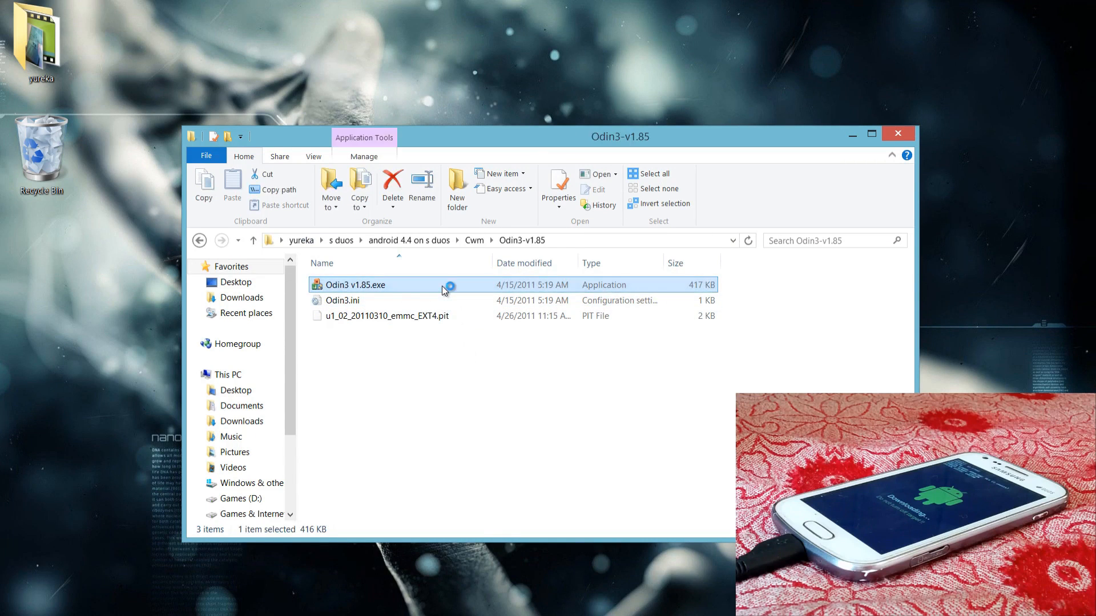
mouse_move(553, 352)
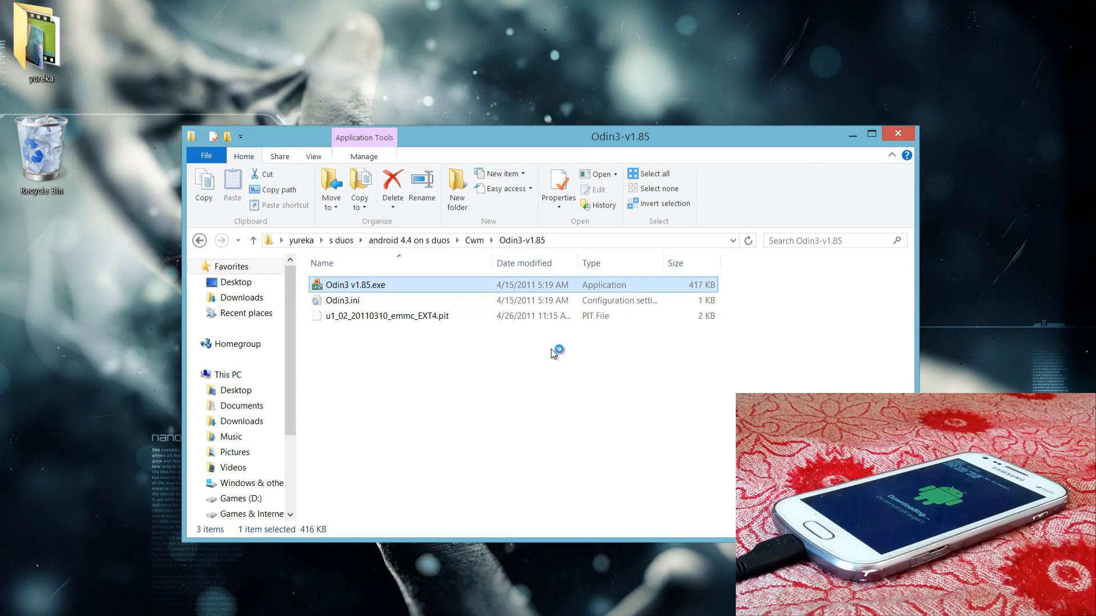
double_click(355, 284)
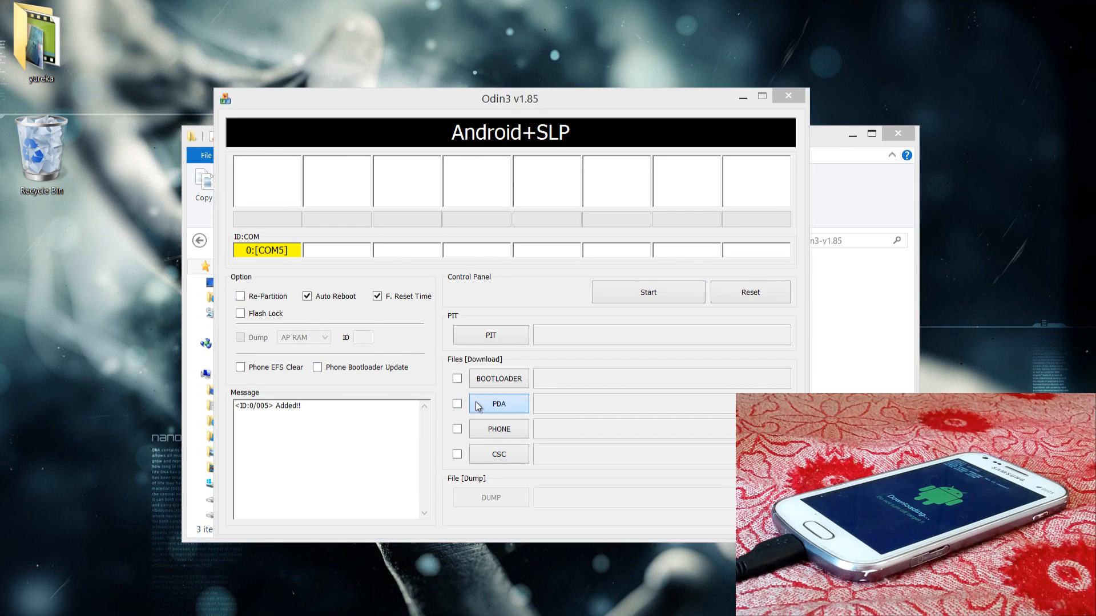
- Load kyleopen-cwm5-v3.tar.md5 into Odin's PDA slot
left_click(498, 404)
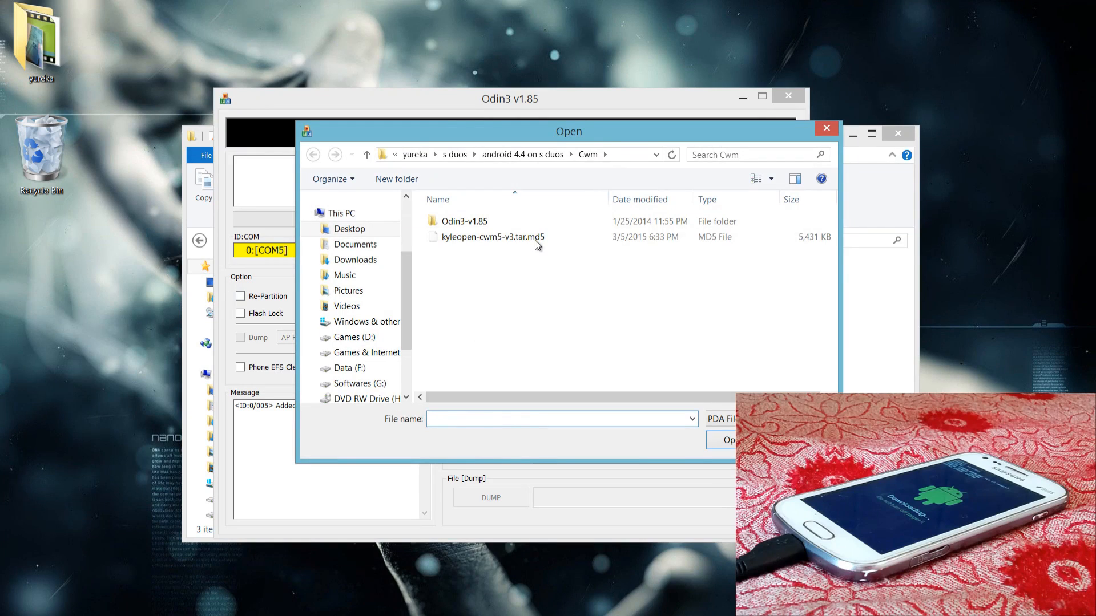
left_click(487, 236)
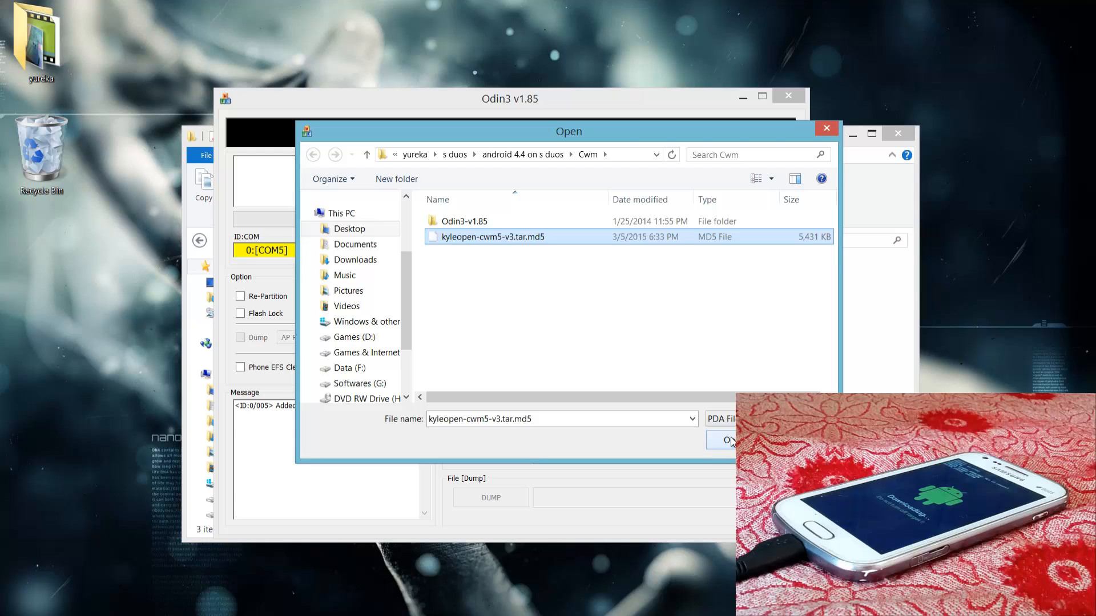
left_click(720, 440)
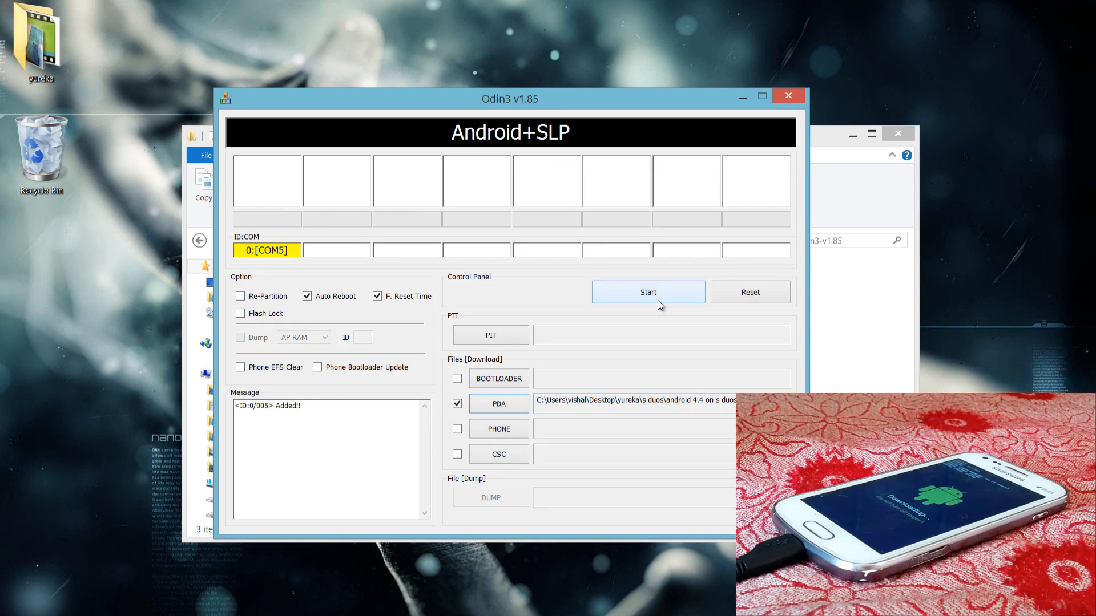
- Start flashing the CWM recovery tar.md5 to the phone on COM5
left_click(648, 292)
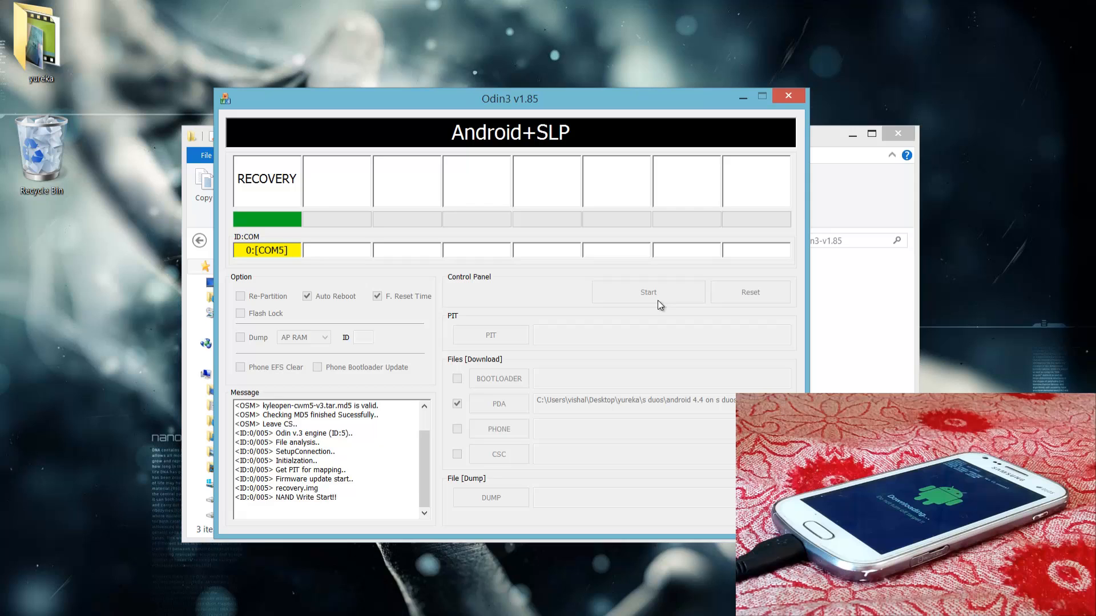
left_click(647, 292)
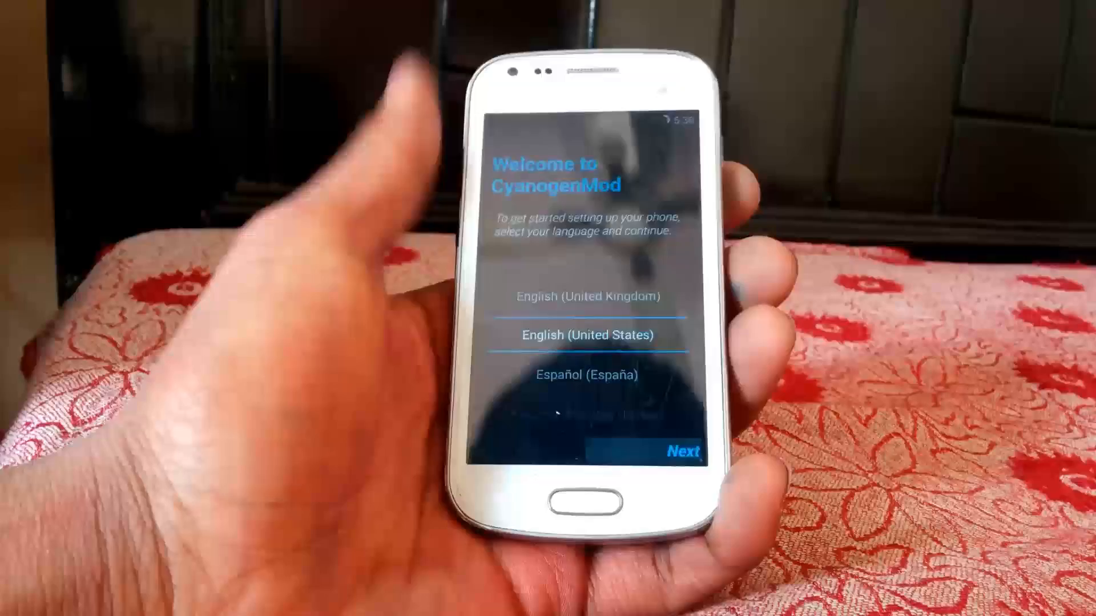
- Advance CyanogenMod setup past the Welcome language screen and Location settings
left_click(684, 452)
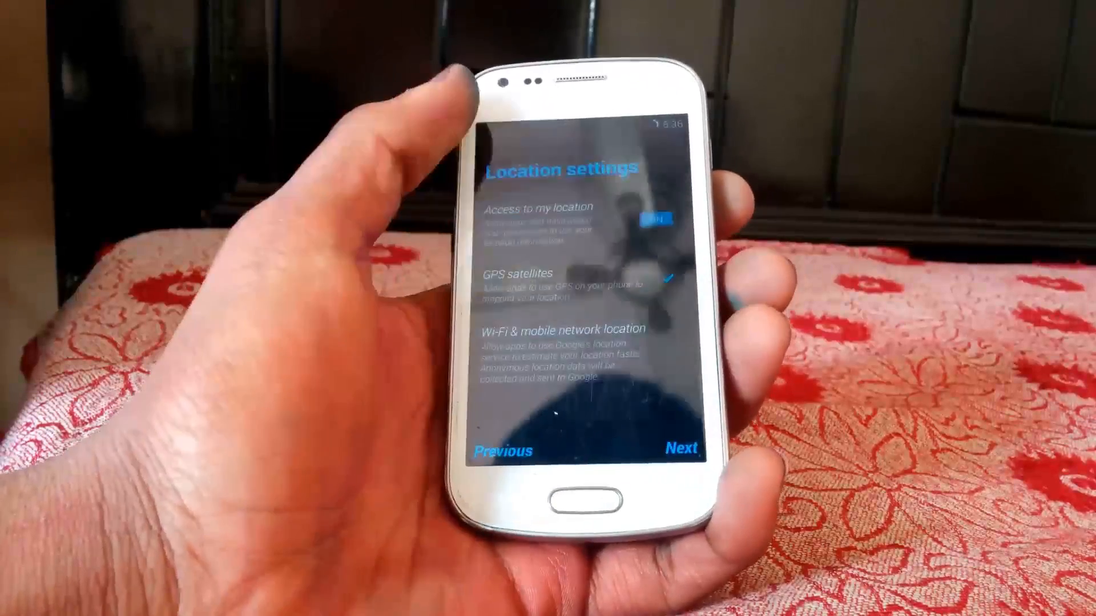
left_click(678, 449)
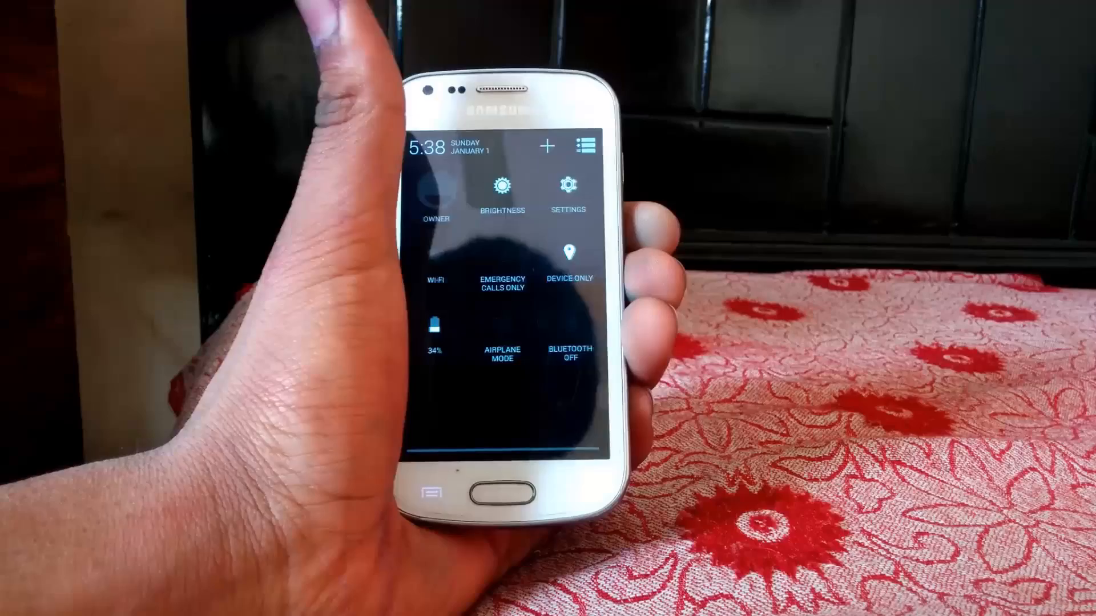
- Open Settings > About phone and scroll to Android version 4.4.2
left_click(568, 187)
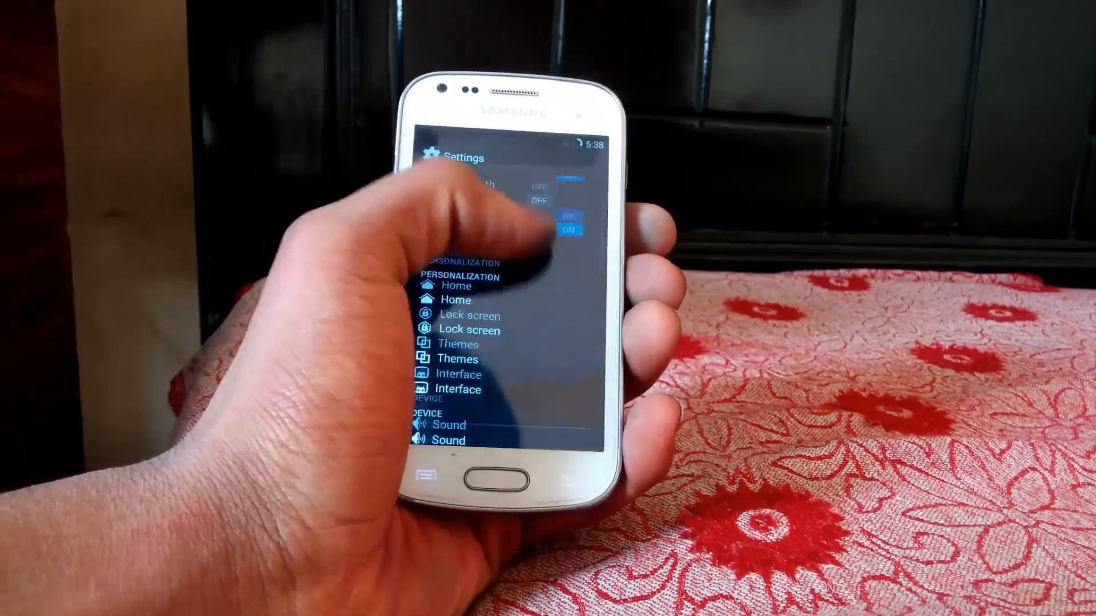
scroll("down", 3)
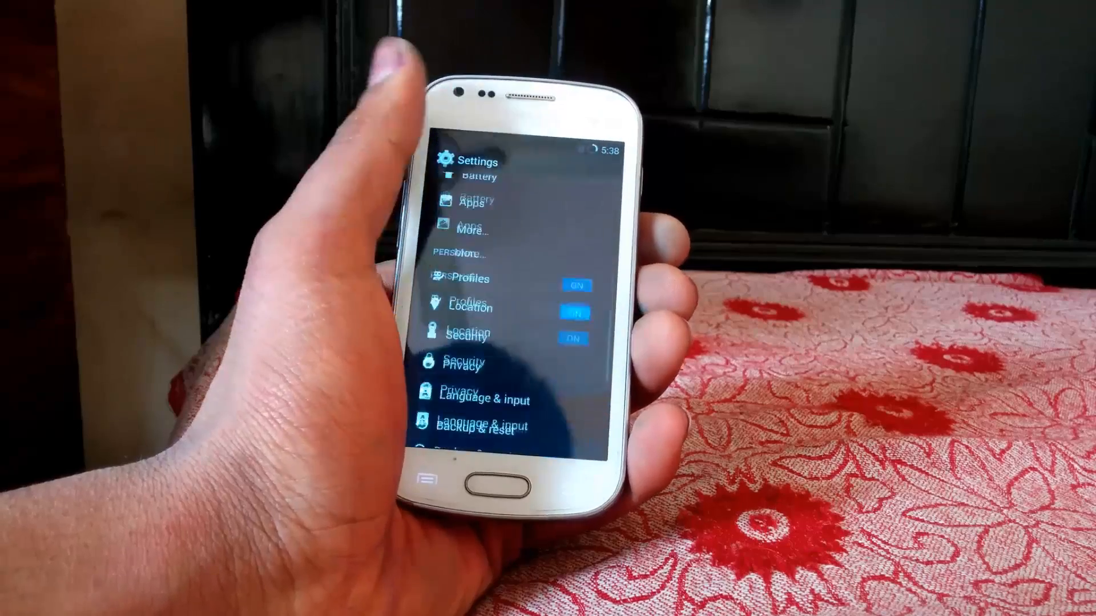
scroll("down", 3)
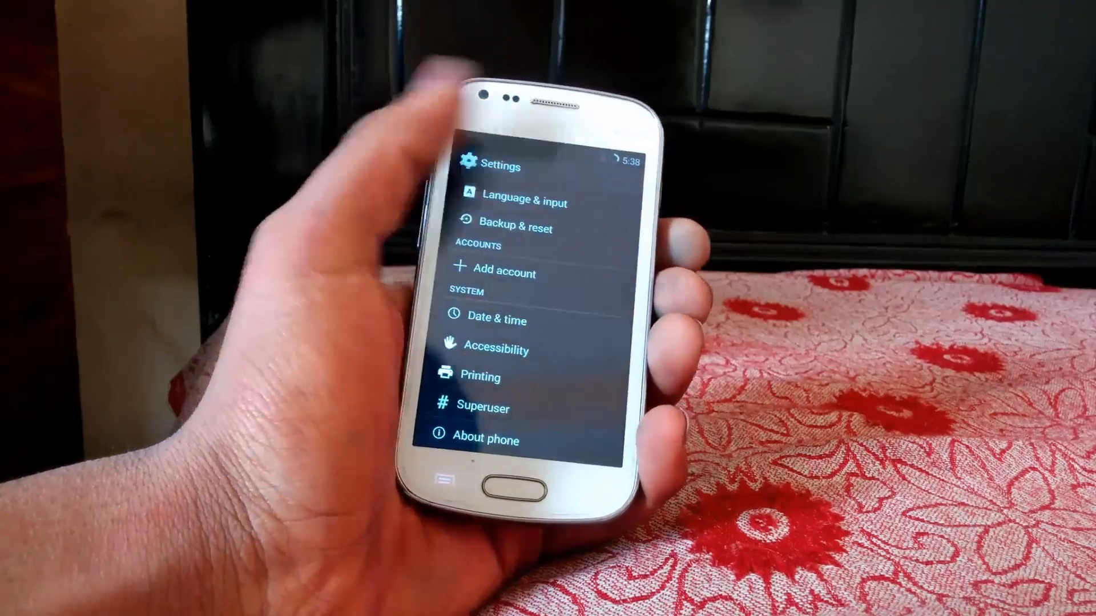
left_click(487, 440)
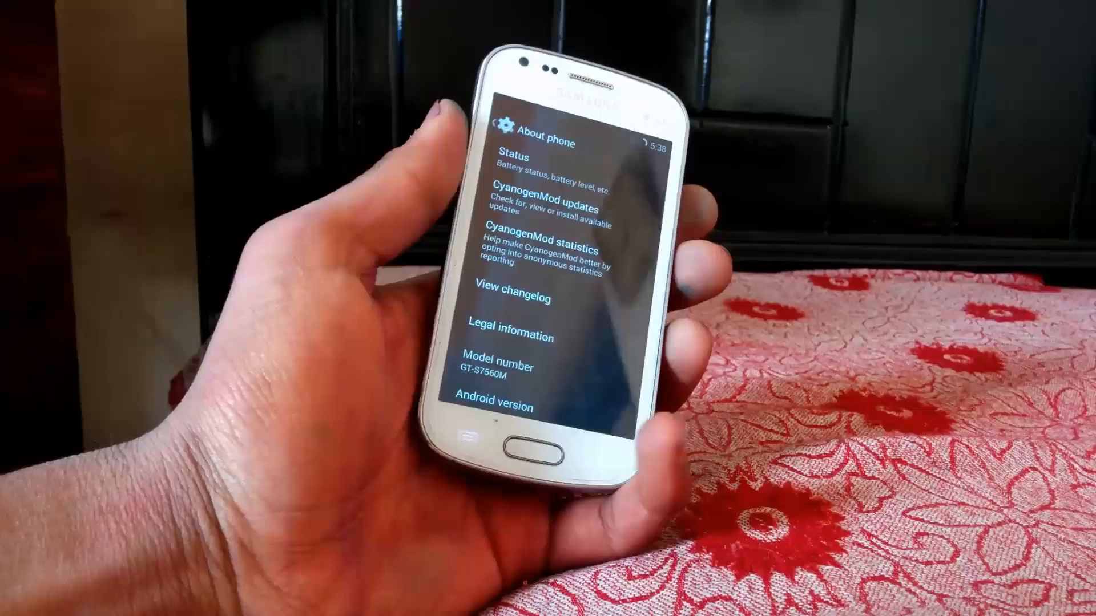
scroll("down", 3)
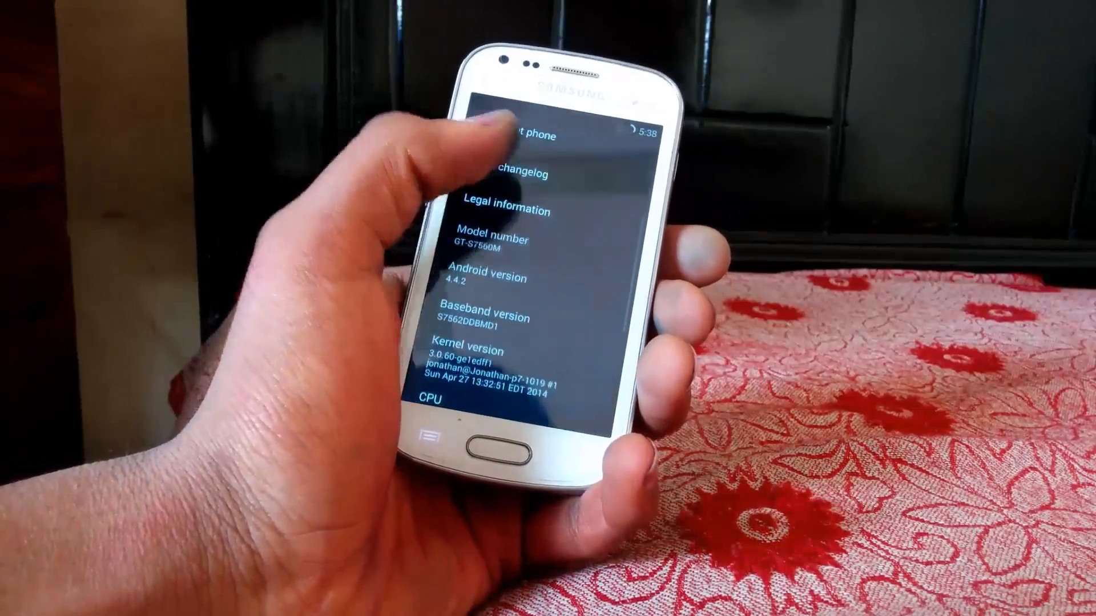